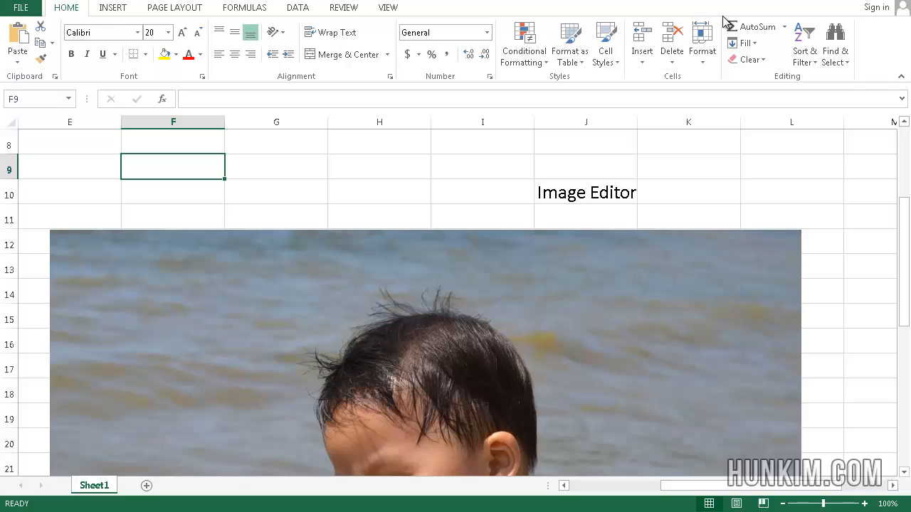
pyautogui.moveTo(448, 171)
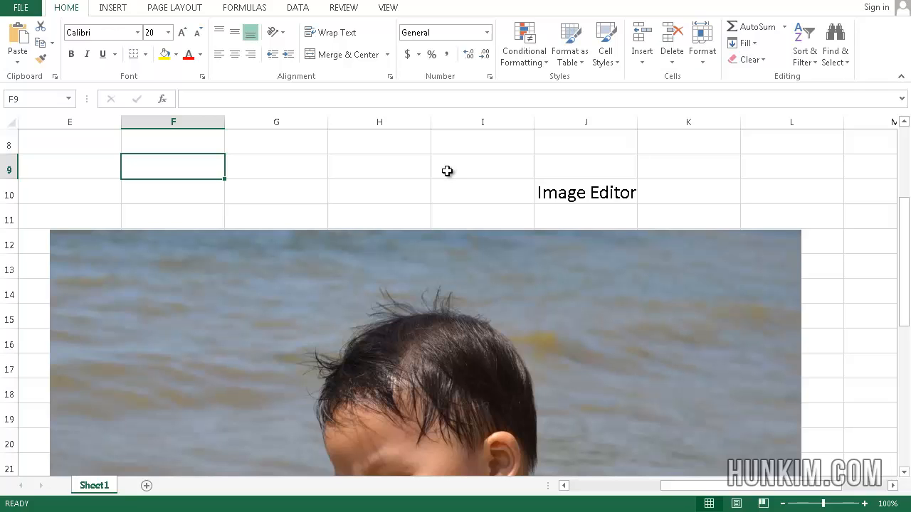
# Switch the ribbon to the INSERT tab, leaving the beach photo unchanged
pyautogui.click(112, 7)
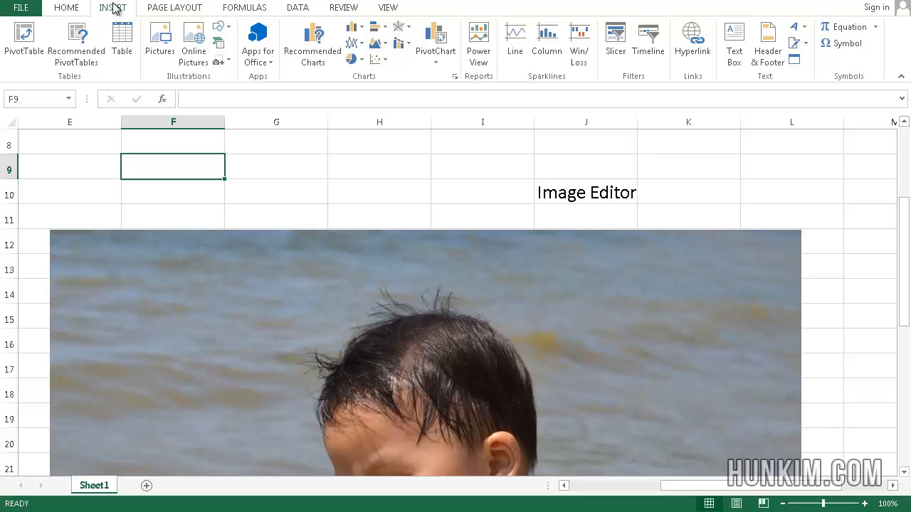
pyautogui.moveTo(159, 39)
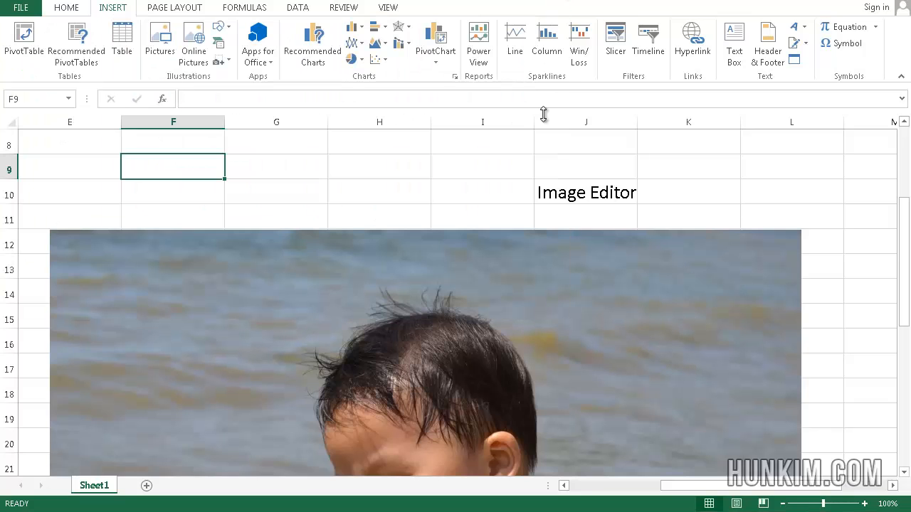
# Move the beach photo up over the heading and shrink it to about 4.94 by 7.42 inches
pyautogui.click(505, 320)
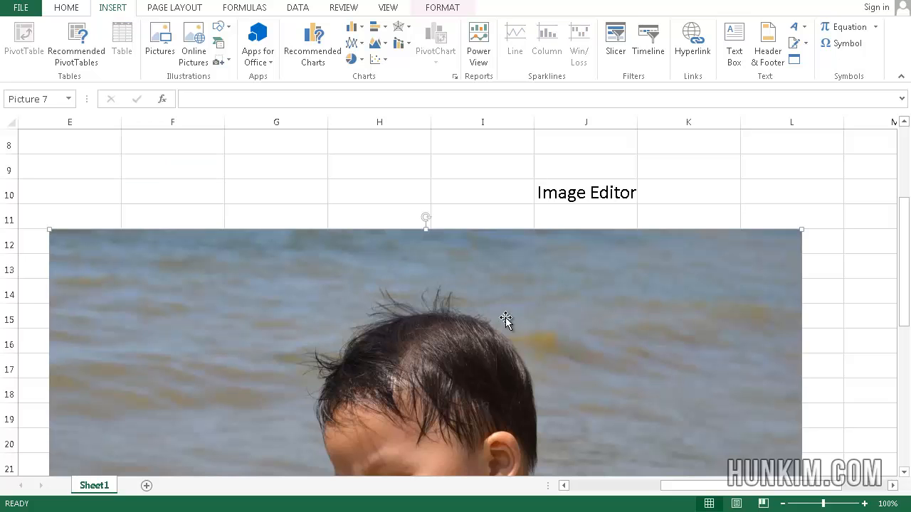
pyautogui.moveTo(505, 320); pyautogui.dragTo(438, 328)
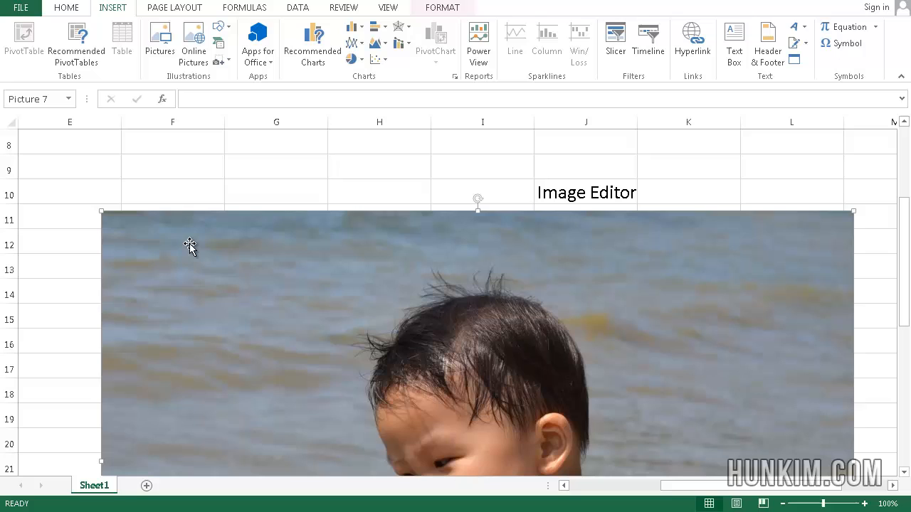
pyautogui.moveTo(103, 212)
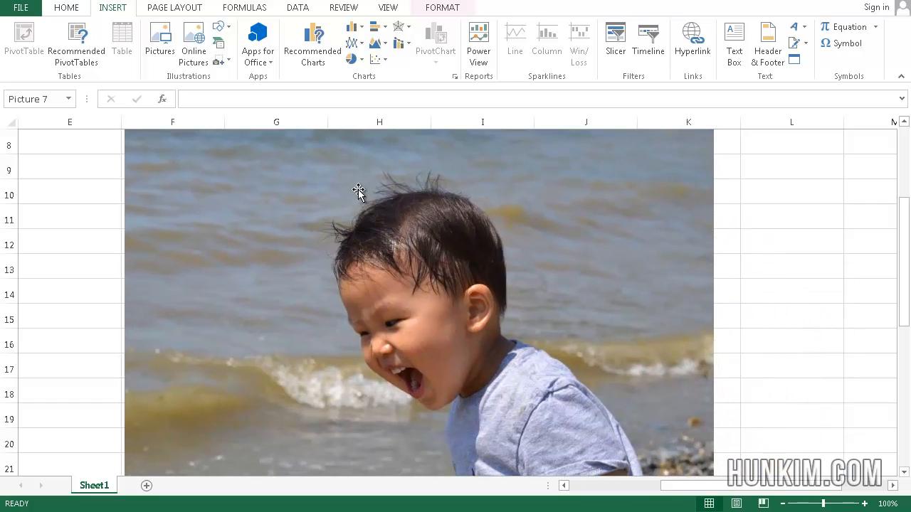
pyautogui.moveTo(124, 129); pyautogui.dragTo(134, 151)
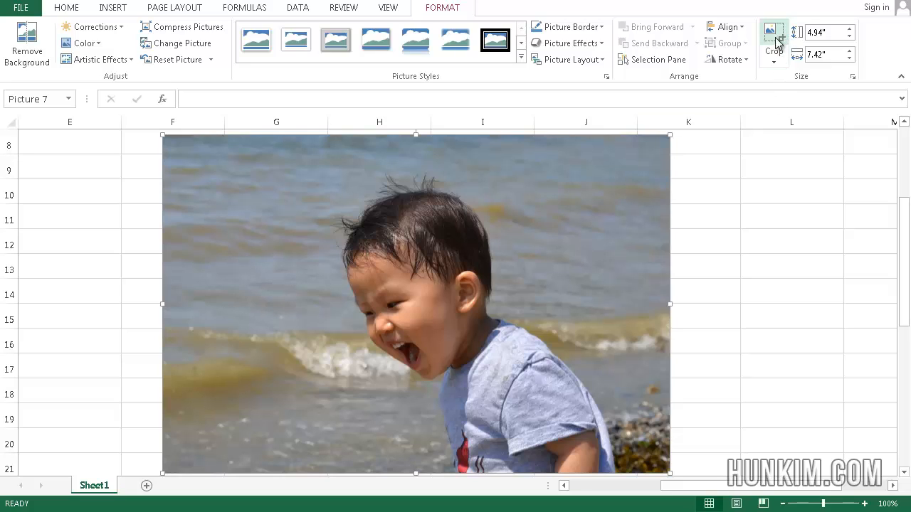
# Crop the photo to a close-up of the child's face, about 3.18 by 5.08 inches
pyautogui.click(773, 35)
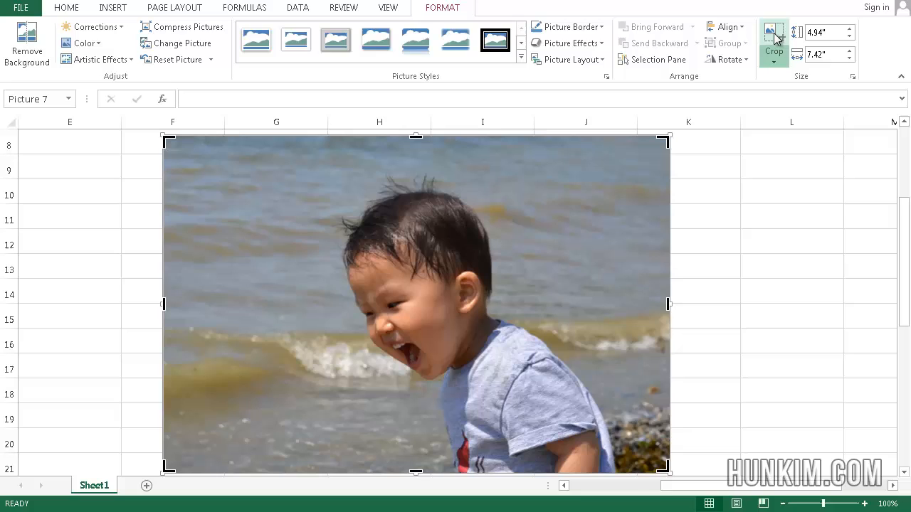
pyautogui.moveTo(774, 35)
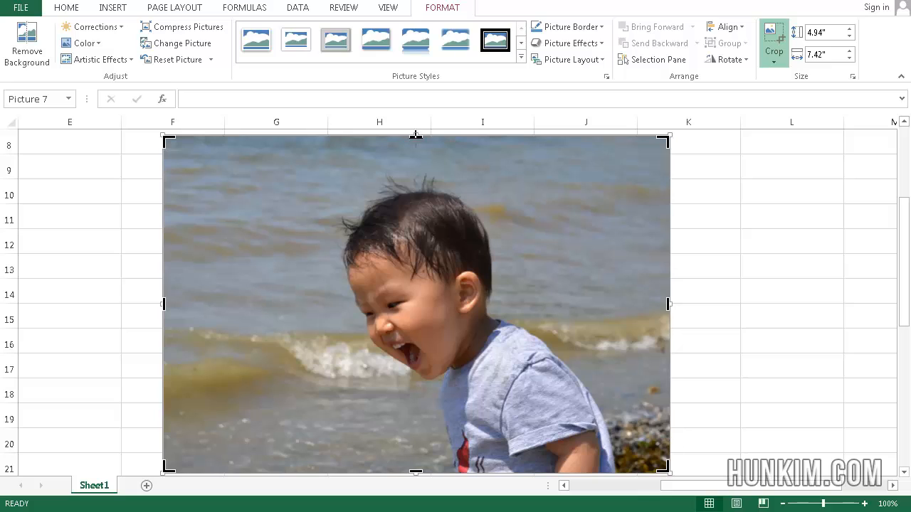
pyautogui.moveTo(416, 140); pyautogui.dragTo(416, 170)
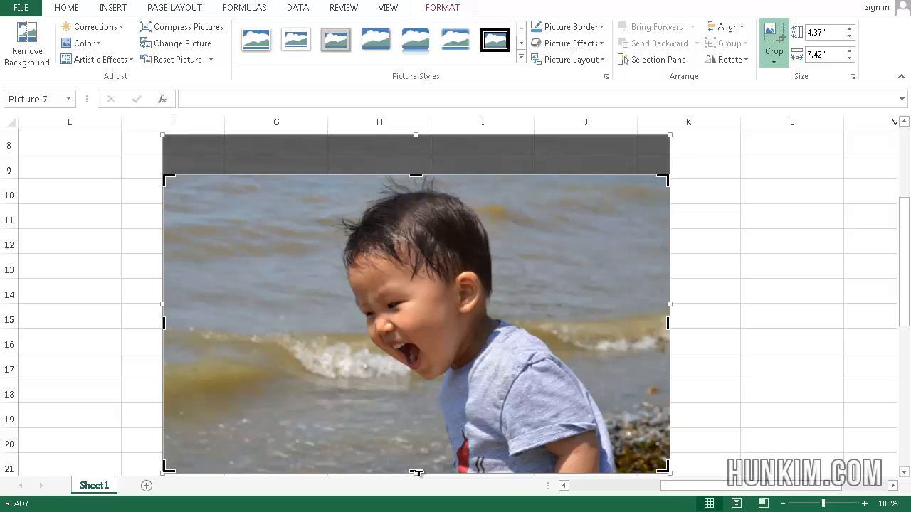
pyautogui.moveTo(415, 473); pyautogui.dragTo(416, 389)
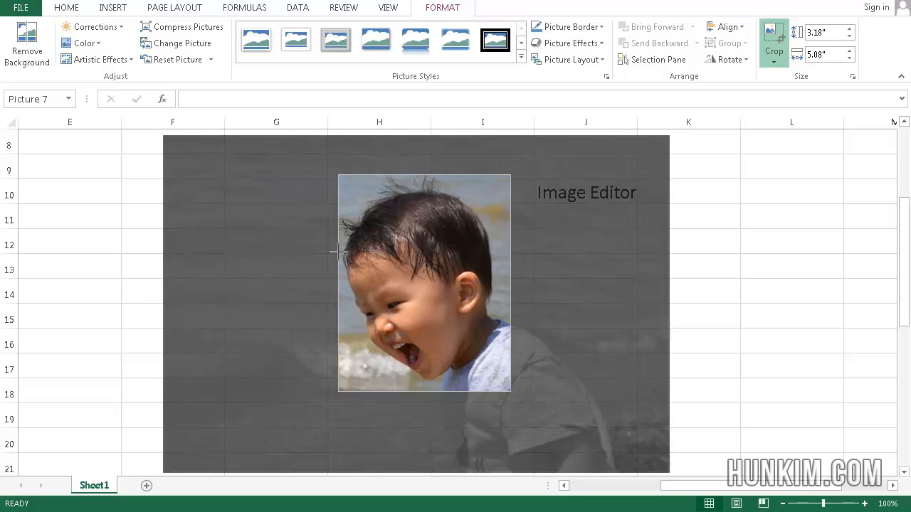
pyautogui.click(773, 43)
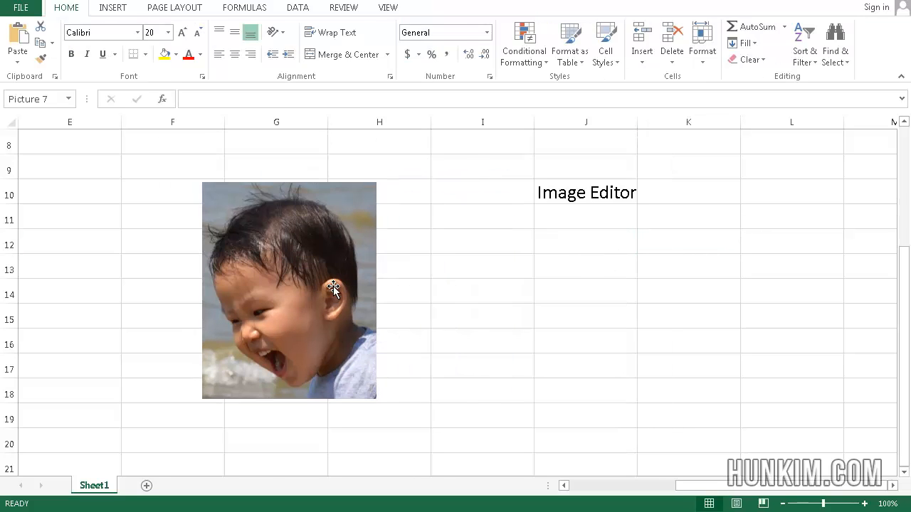
# Try widening the face photo's crop to show more water, abandon it, and reselect the photo
pyautogui.click(334, 291)
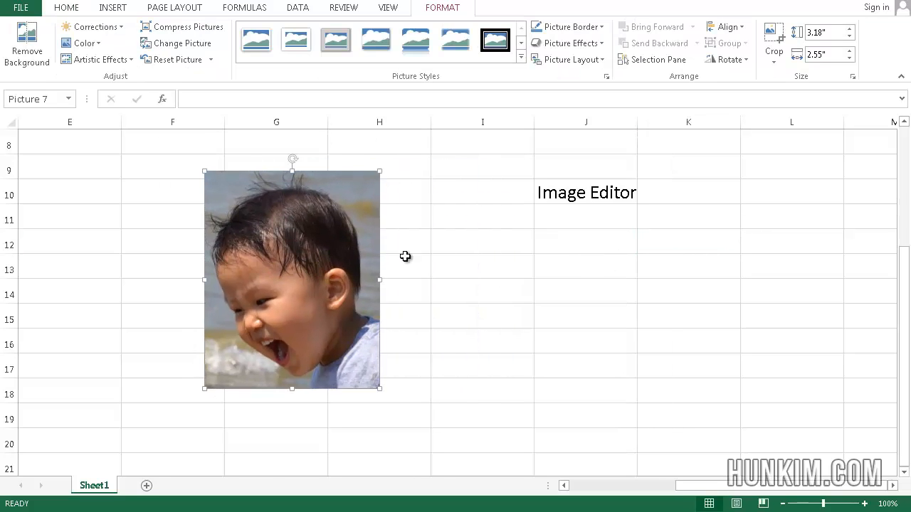
pyautogui.moveTo(395, 283)
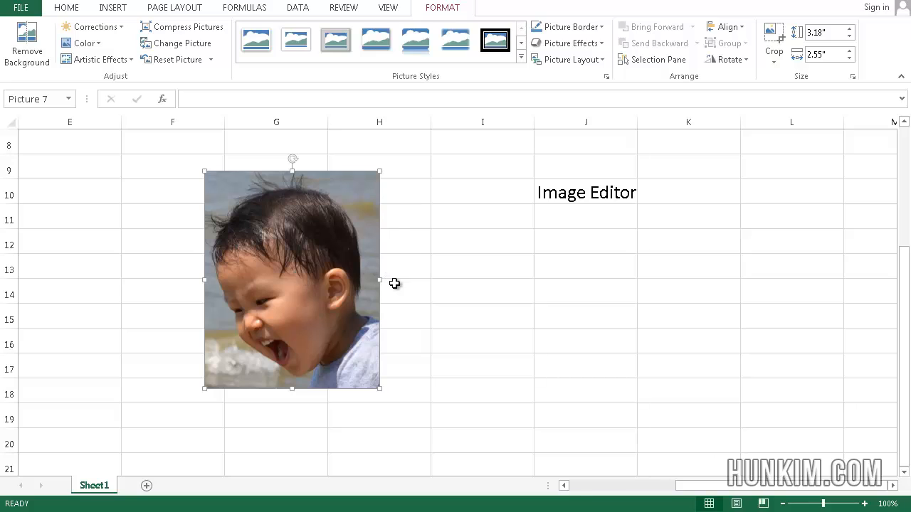
pyautogui.moveTo(341, 278)
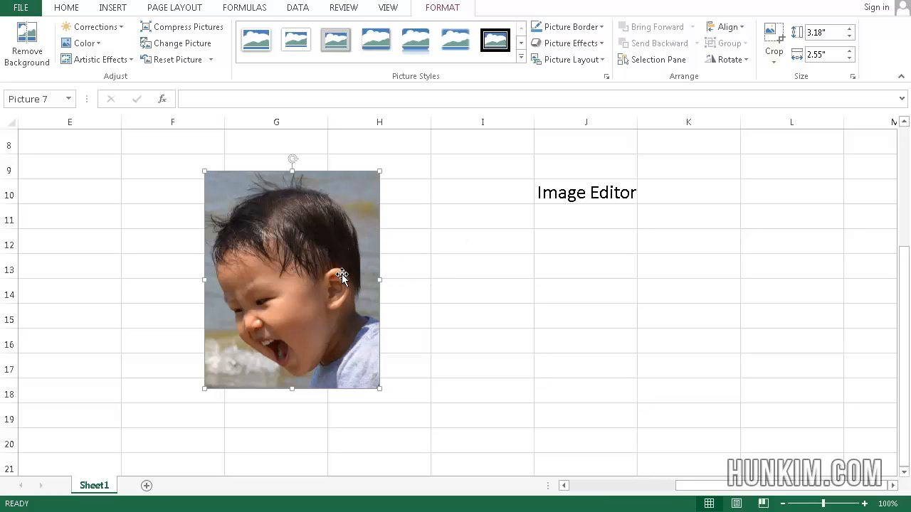
pyautogui.click(586, 242)
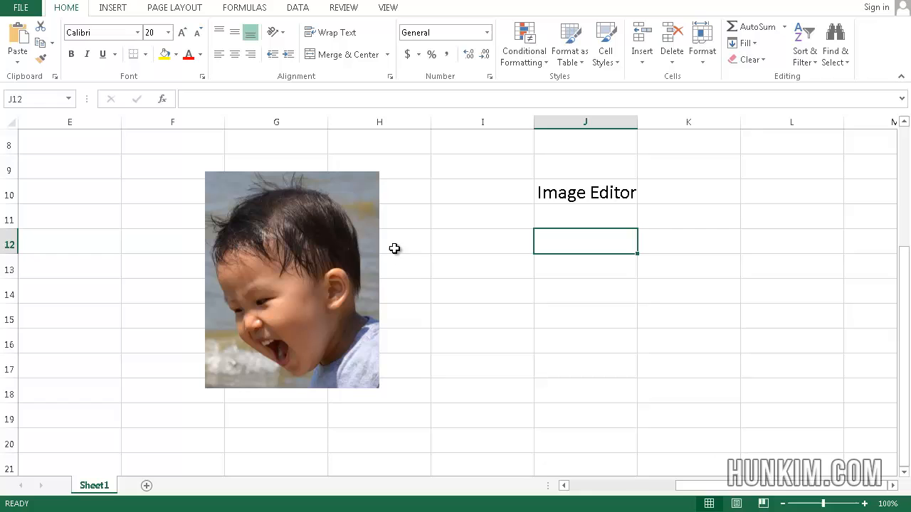
pyautogui.click(292, 277)
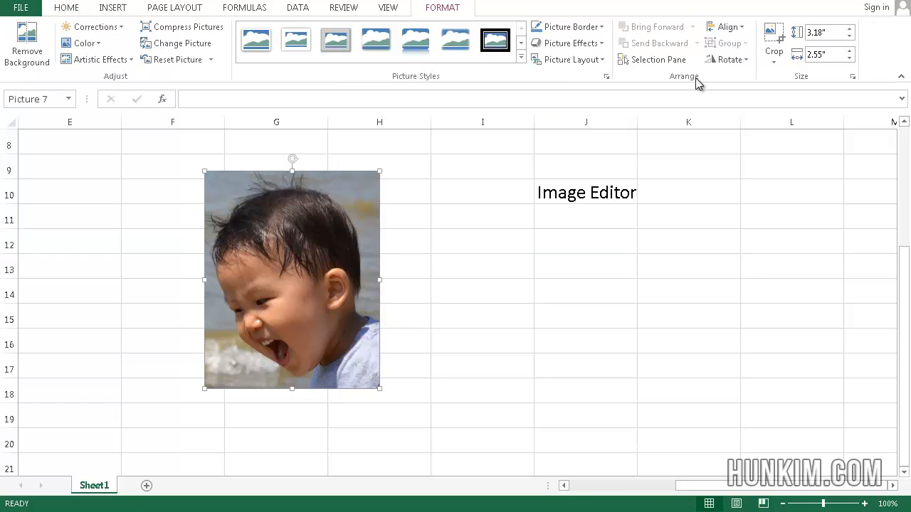
pyautogui.click(774, 35)
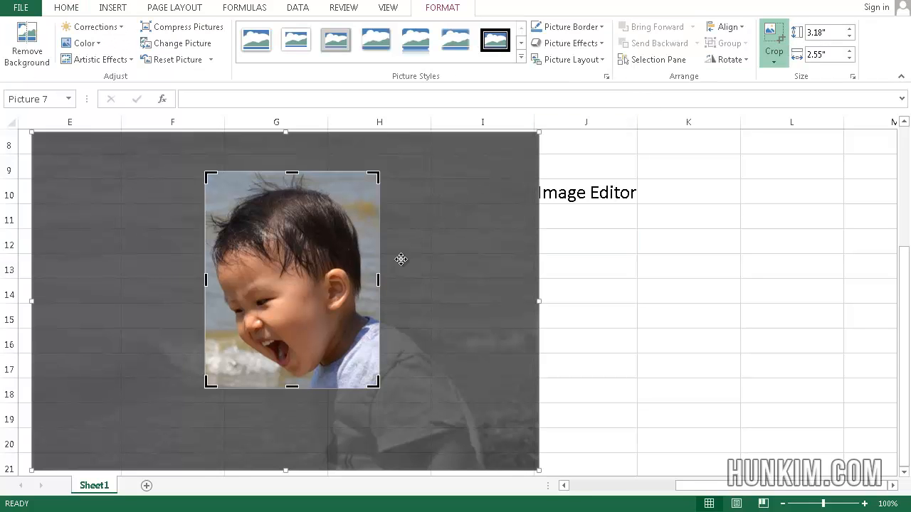
pyautogui.moveTo(380, 279); pyautogui.dragTo(488, 279)
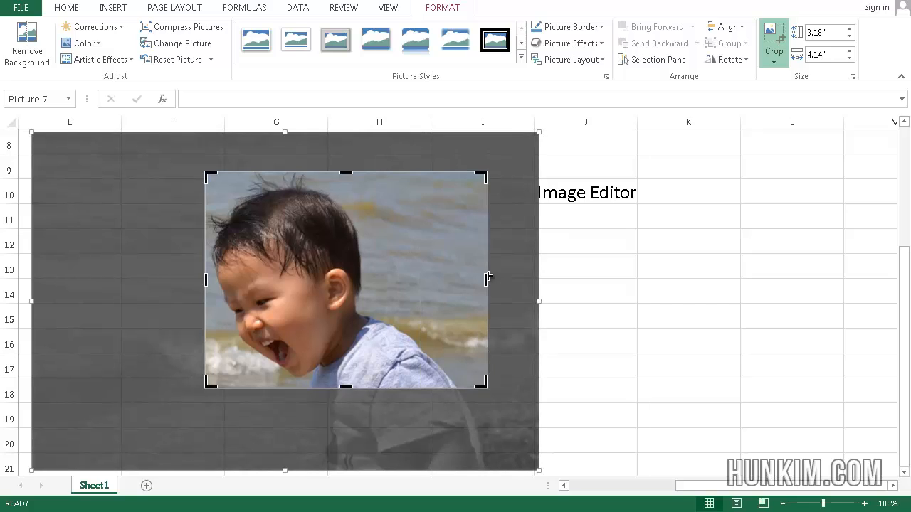
pyautogui.moveTo(414, 279)
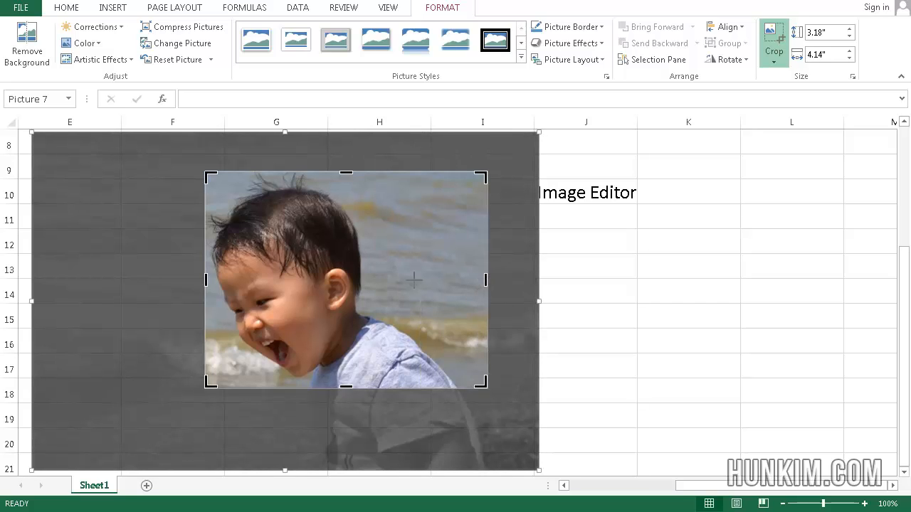
pyautogui.click(586, 242)
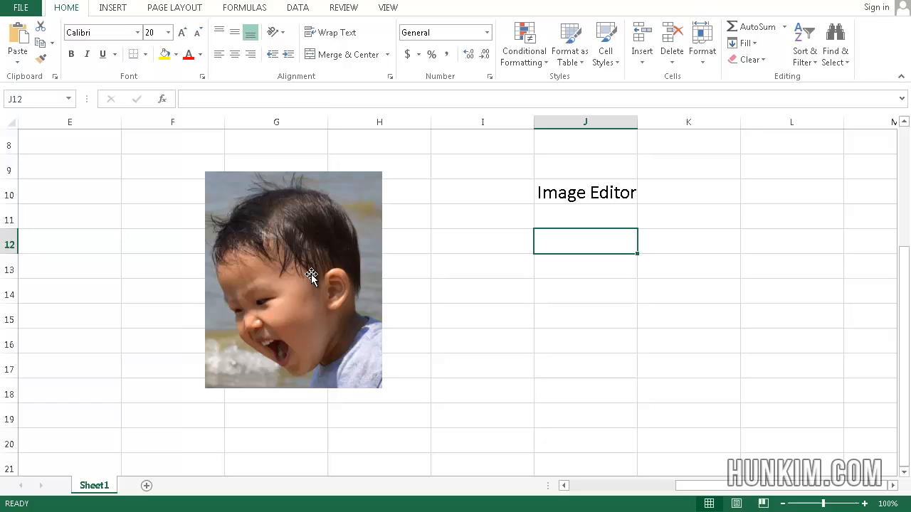
pyautogui.click(293, 278)
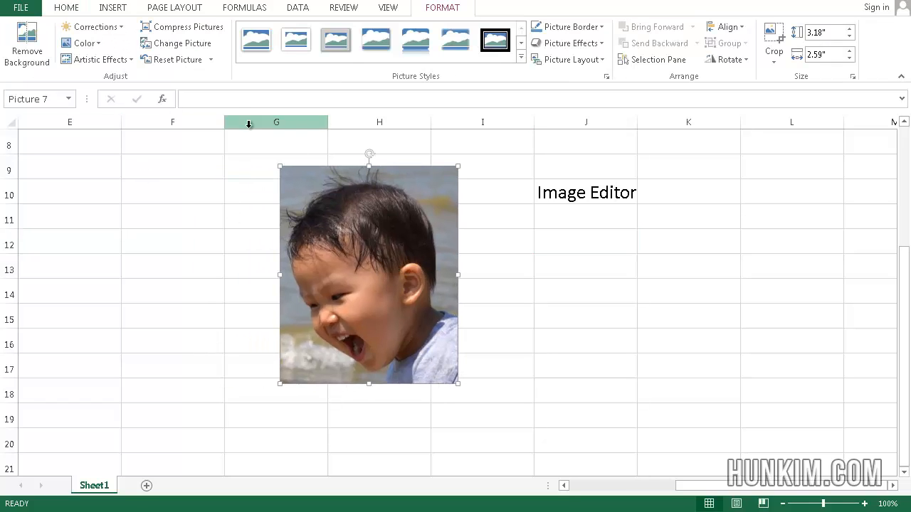
pyautogui.moveTo(325, 166)
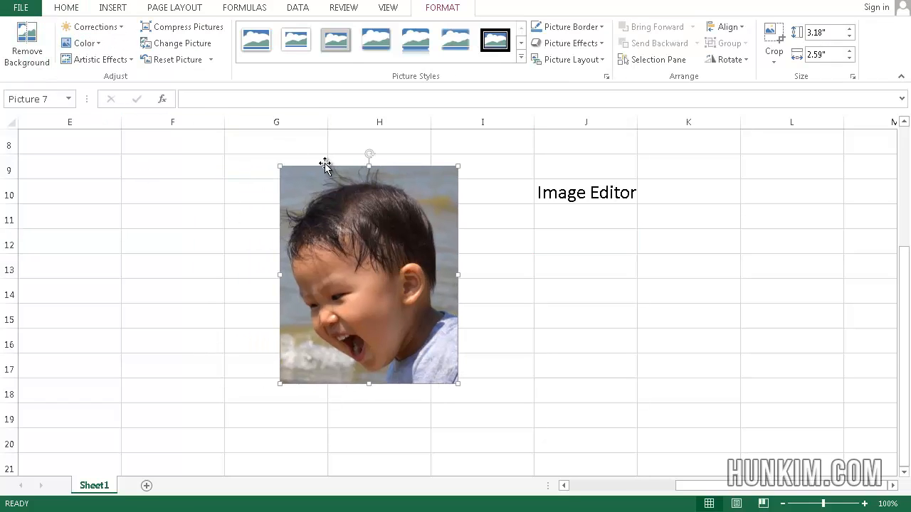
pyautogui.moveTo(375, 271)
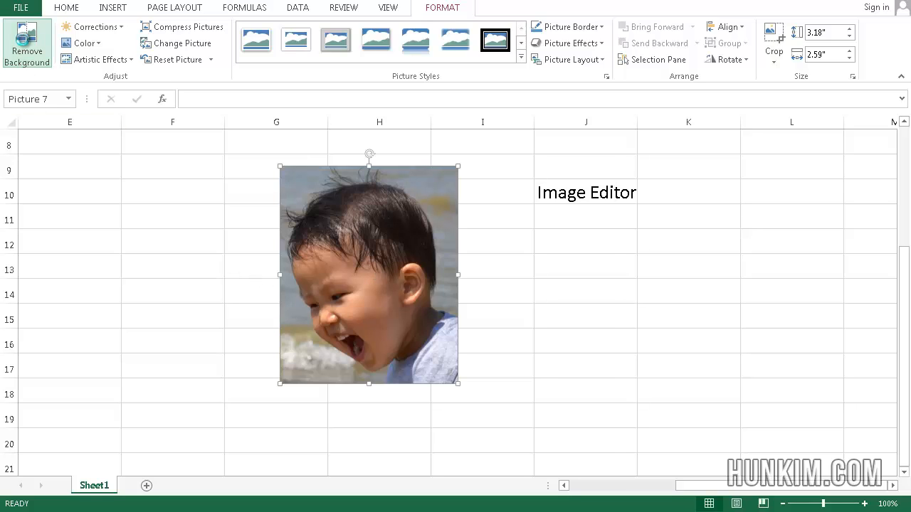
pyautogui.click(27, 43)
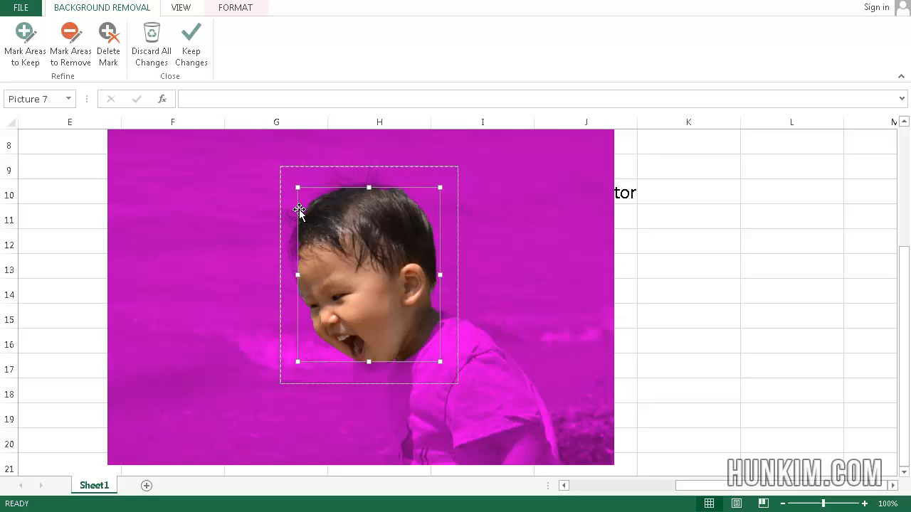
pyautogui.click(191, 46)
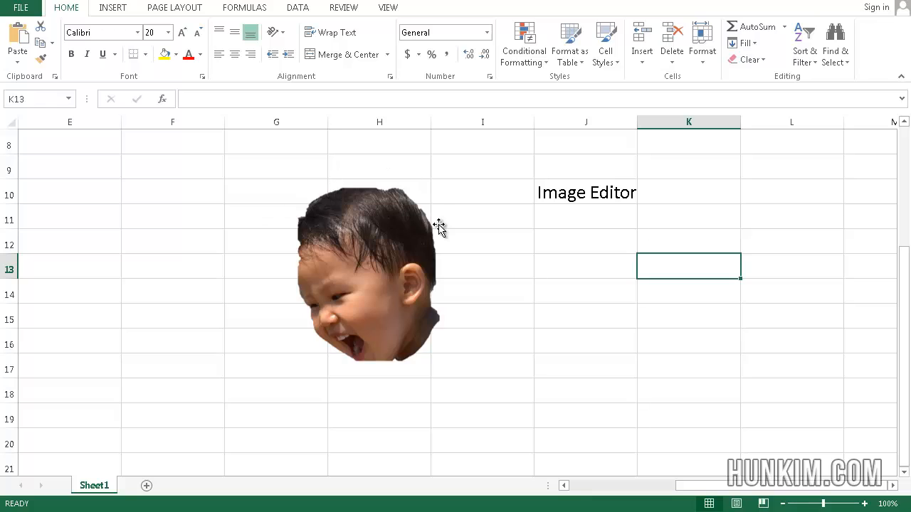
pyautogui.moveTo(243, 252)
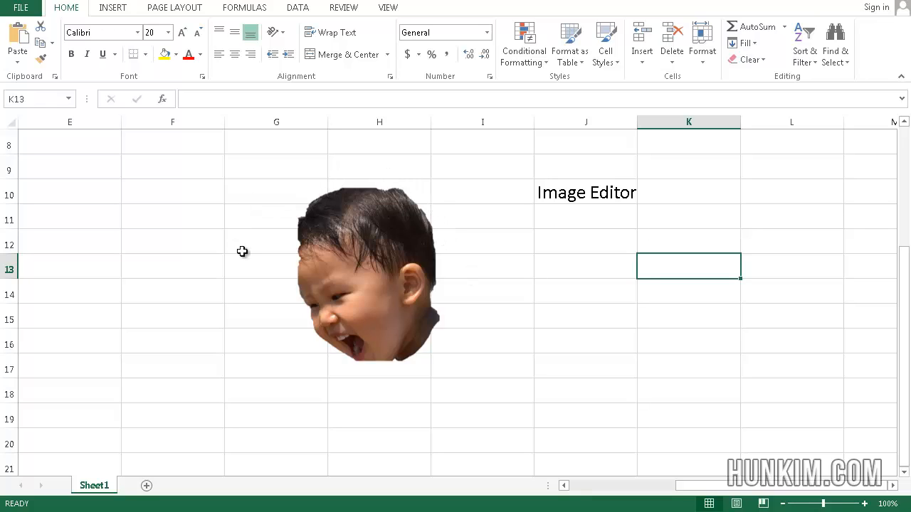
pyautogui.moveTo(447, 273)
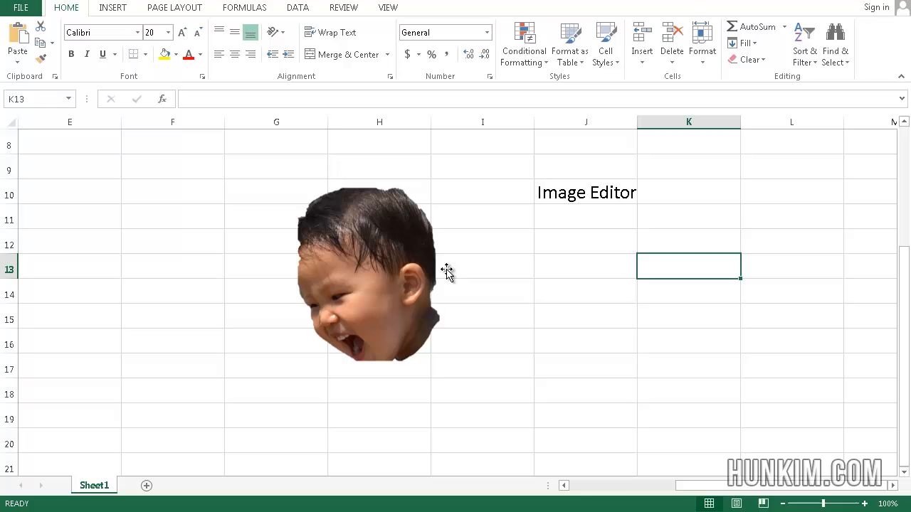
pyautogui.click(378, 274)
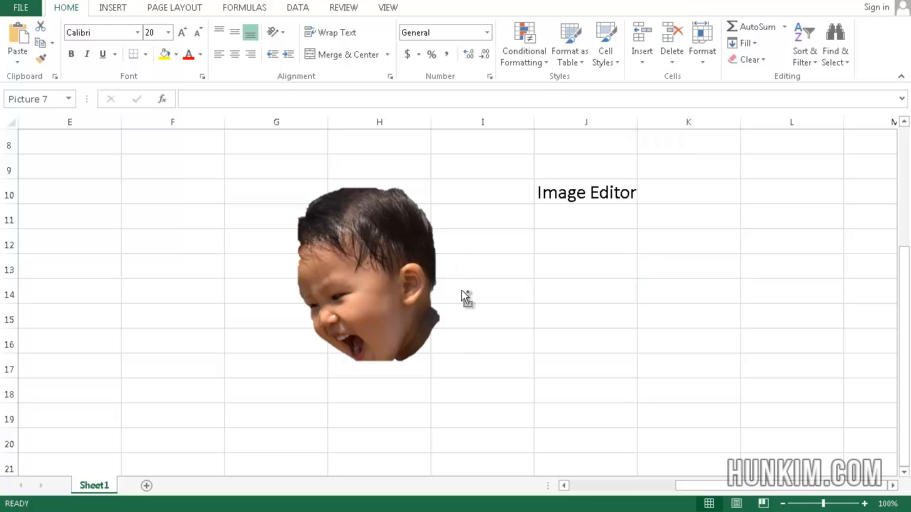
pyautogui.click(370, 277)
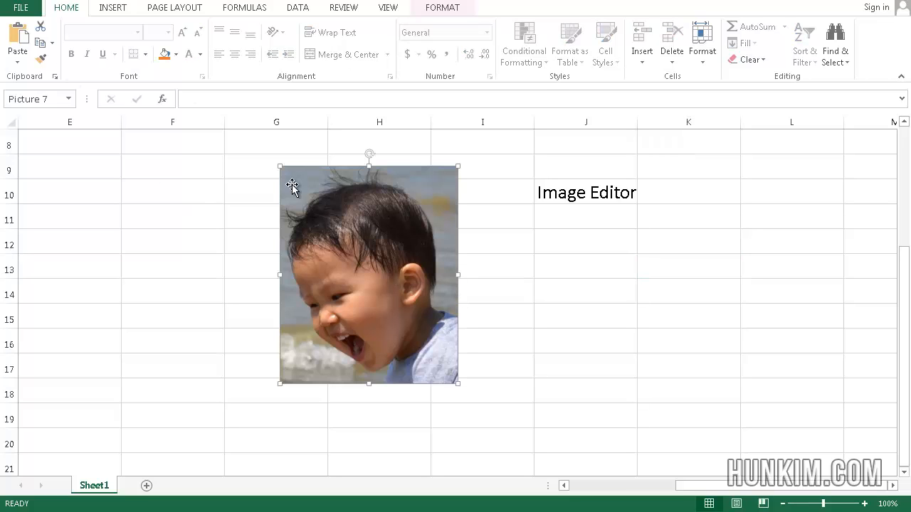
pyautogui.moveTo(448, 7)
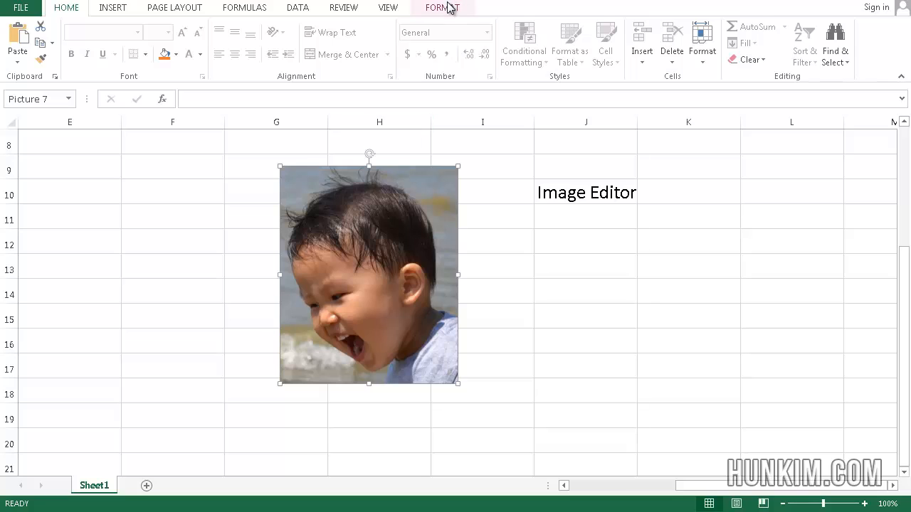
pyautogui.click(441, 8)
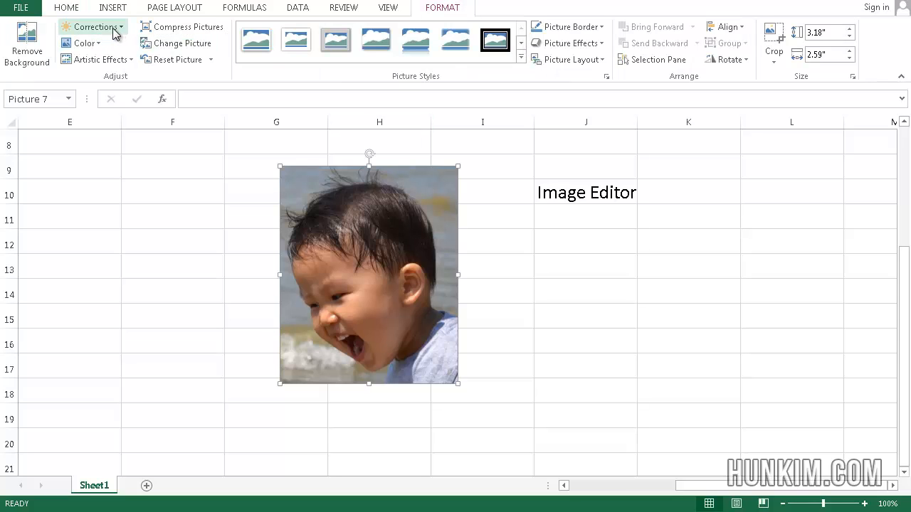
pyautogui.click(95, 26)
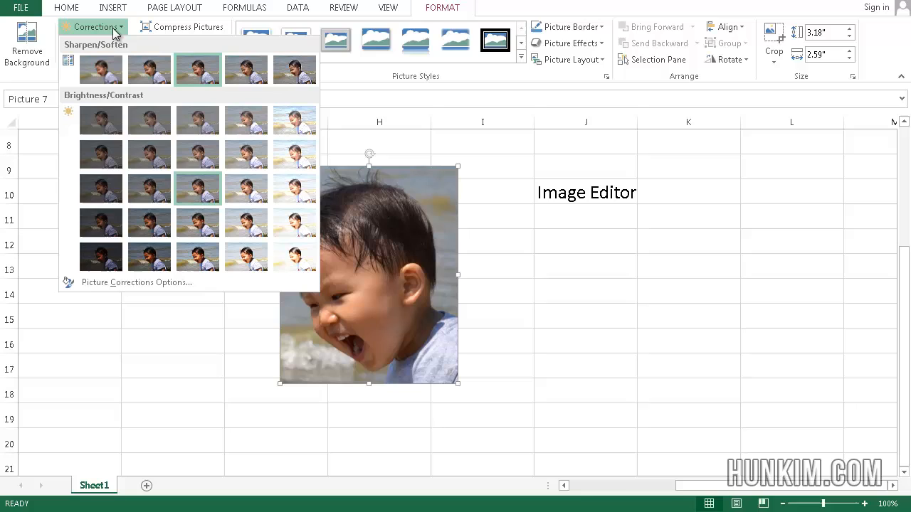
pyautogui.moveTo(294, 120)
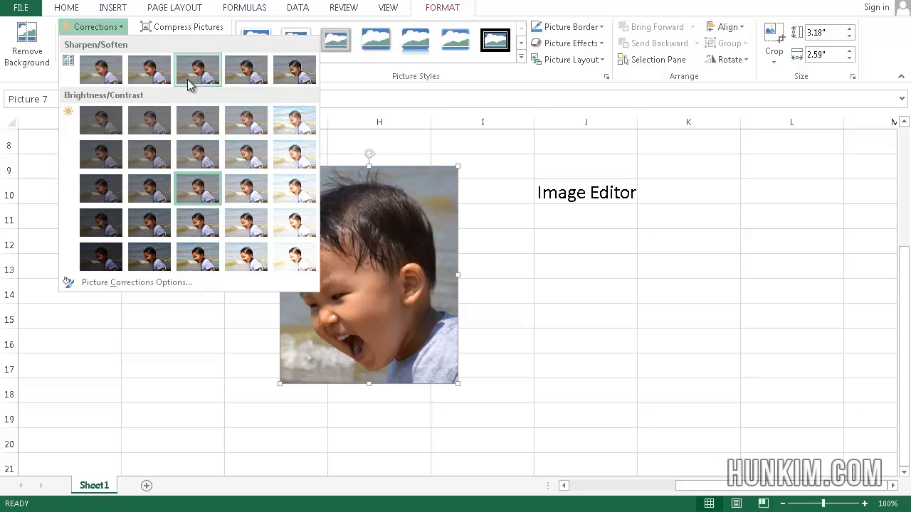
pyautogui.moveTo(100, 27)
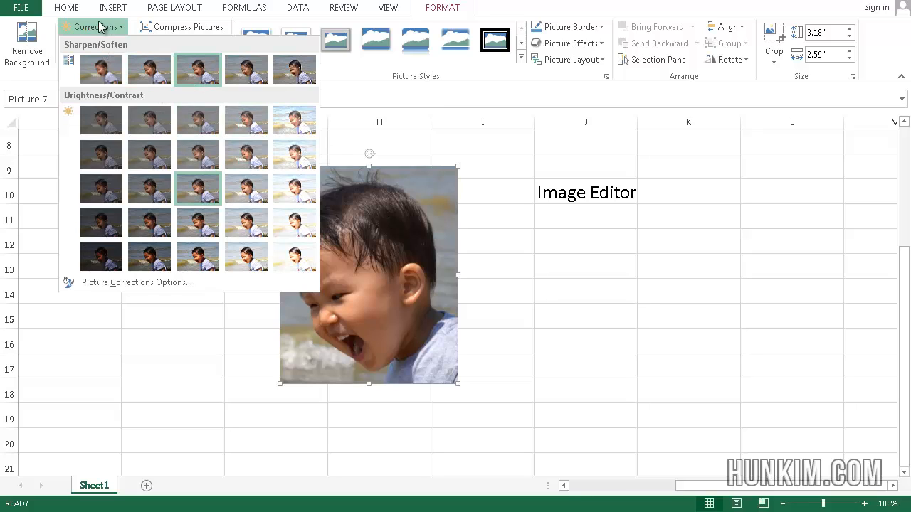
pyautogui.click(83, 43)
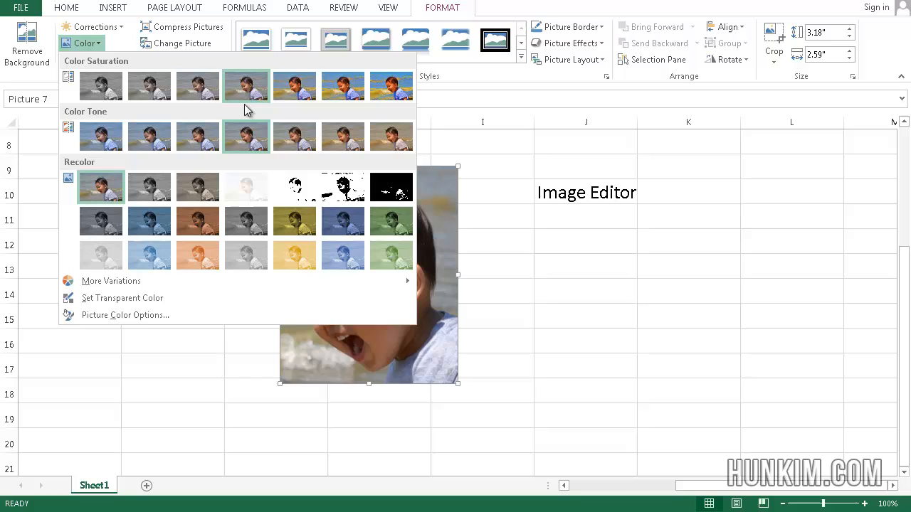
pyautogui.click(82, 42)
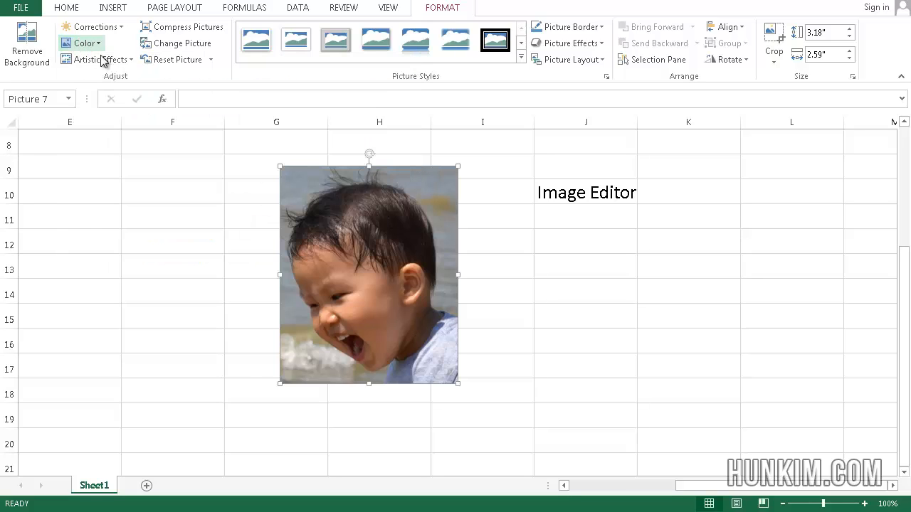
pyautogui.click(100, 59)
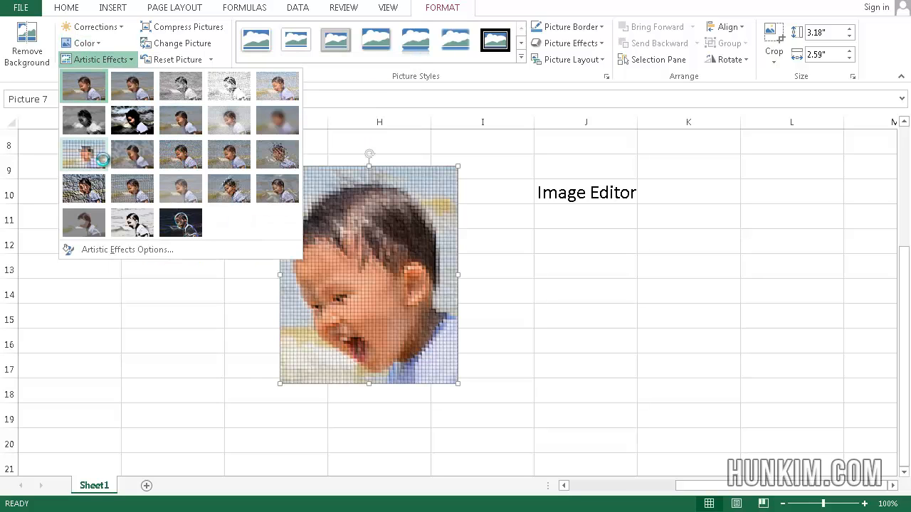
pyautogui.click(83, 85)
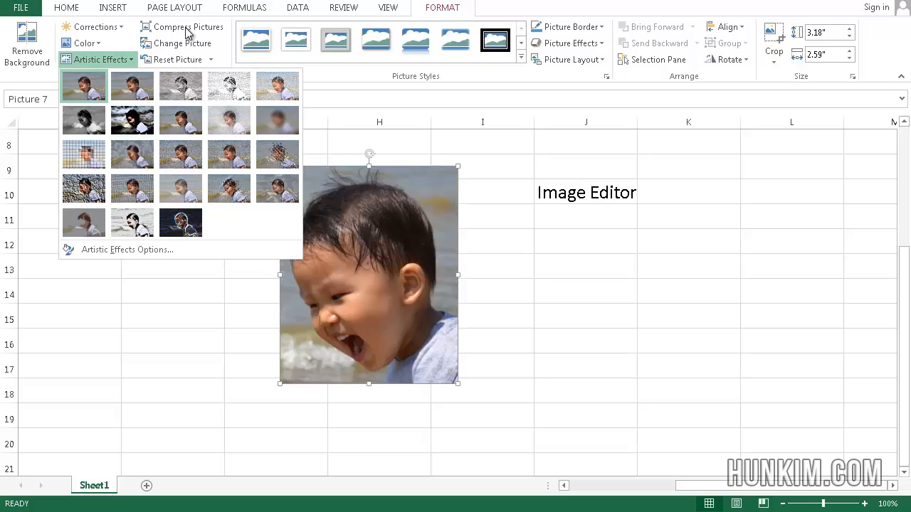
pyautogui.click(187, 27)
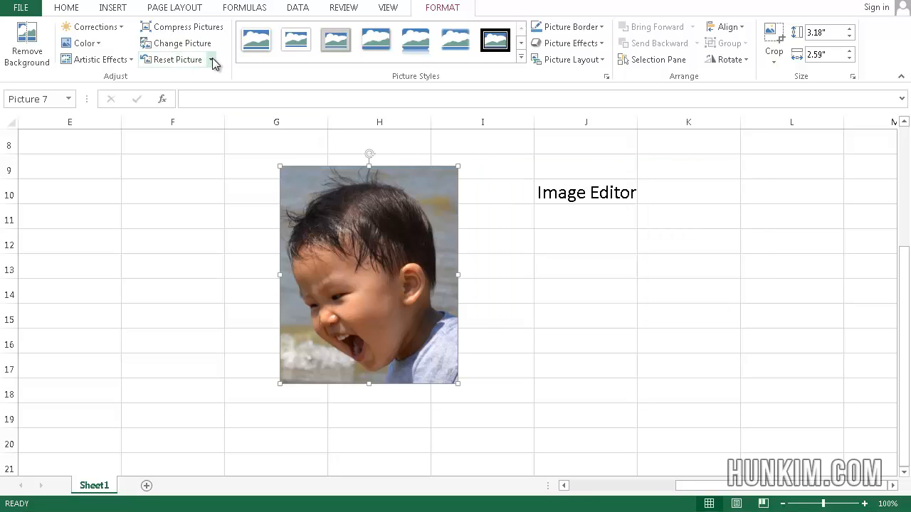
pyautogui.moveTo(171, 59)
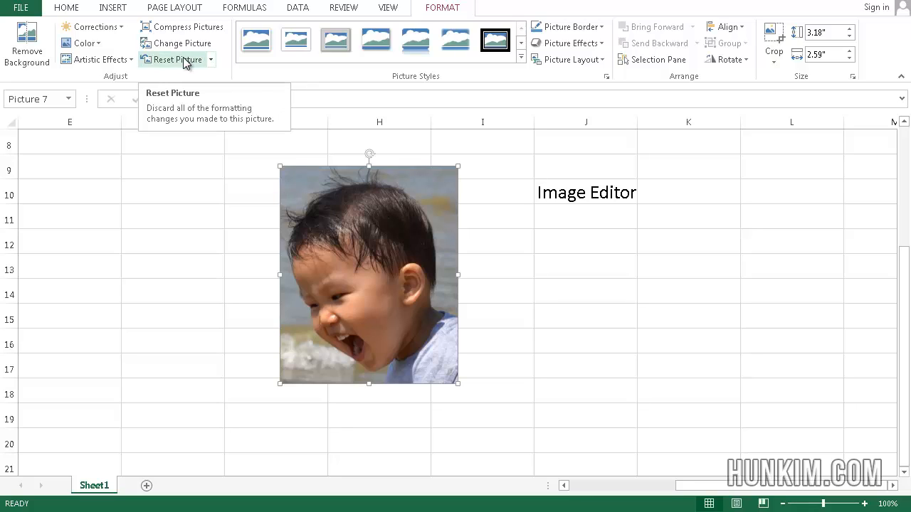
pyautogui.moveTo(265, 57)
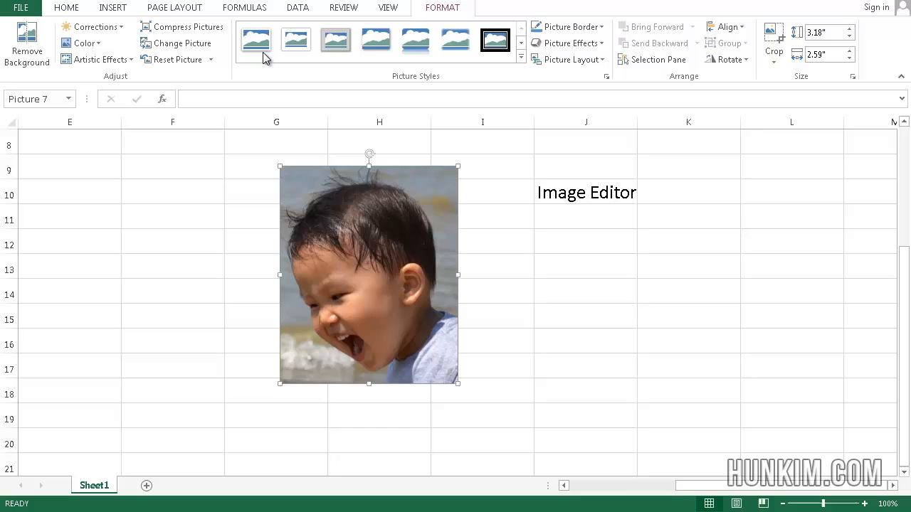
pyautogui.click(335, 41)
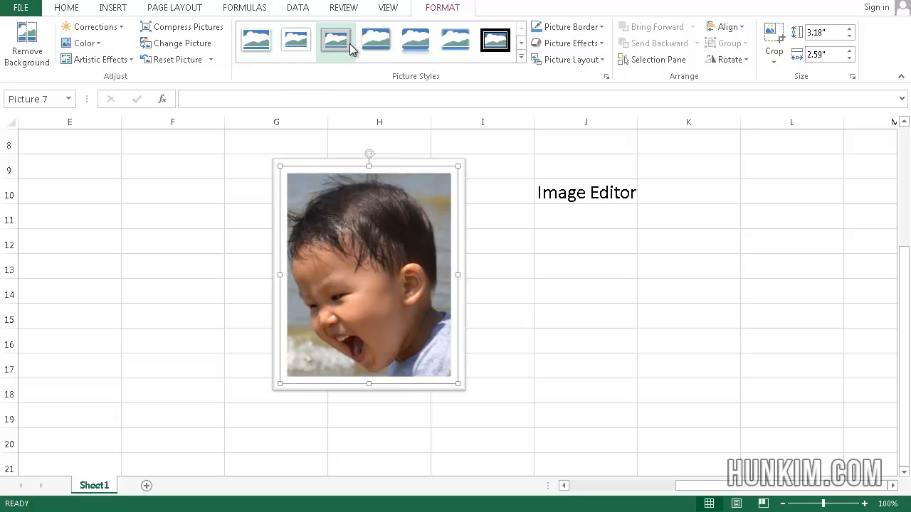
pyautogui.click(495, 41)
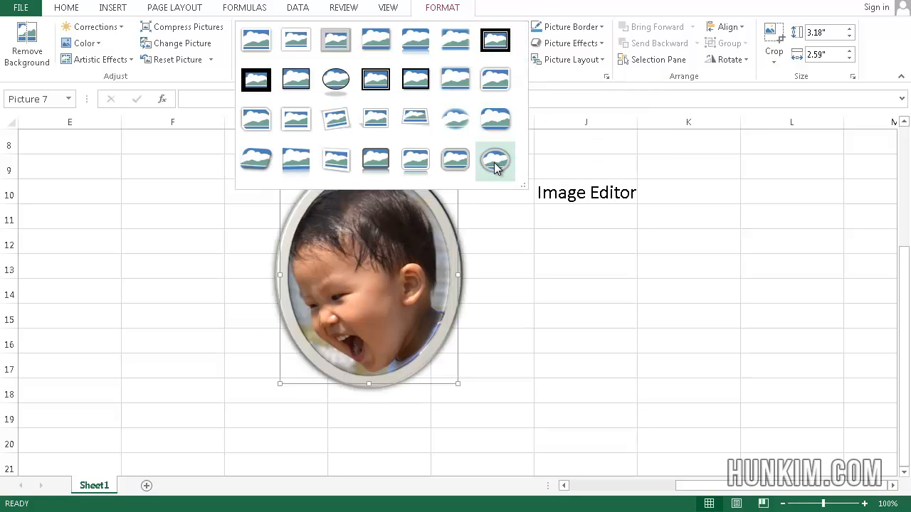
pyautogui.click(566, 26)
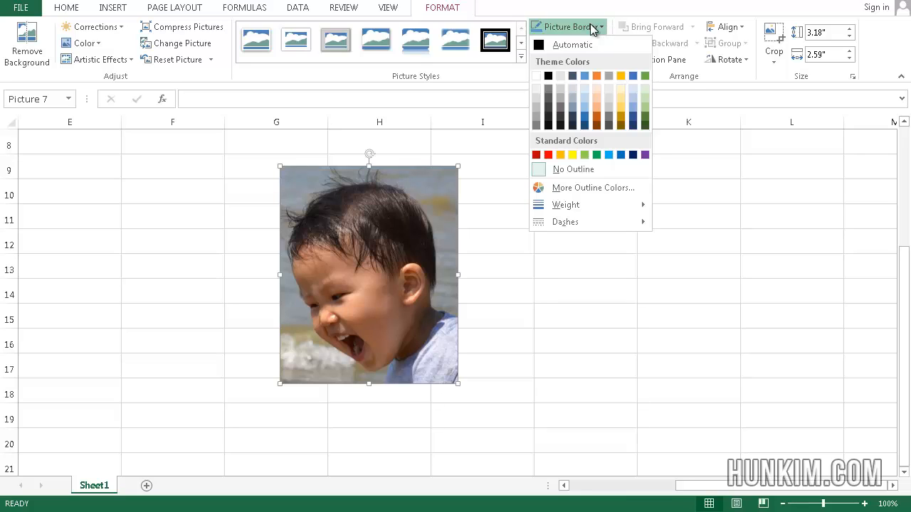
pyautogui.moveTo(595, 205)
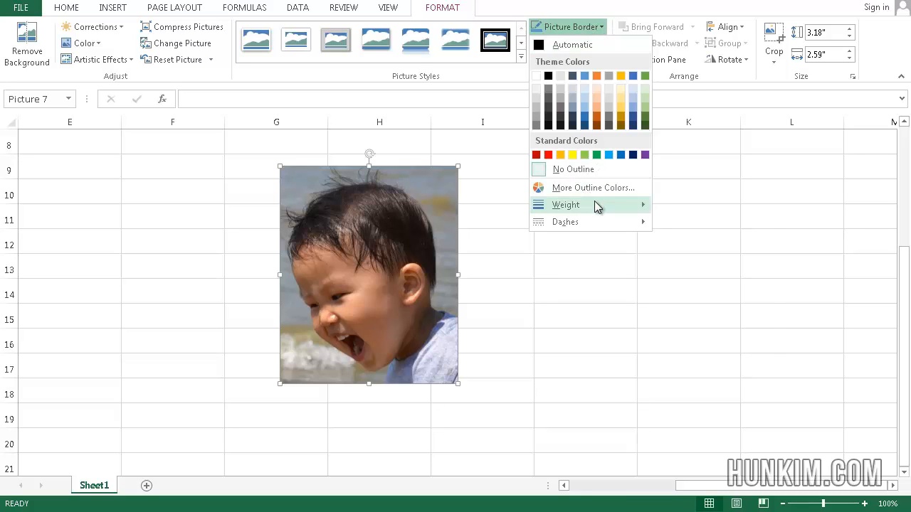
pyautogui.moveTo(576, 37)
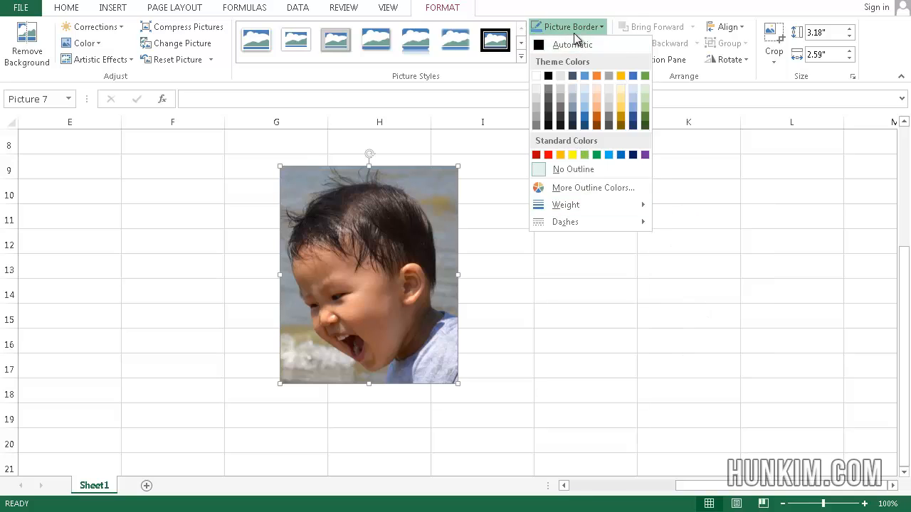
pyautogui.click(567, 43)
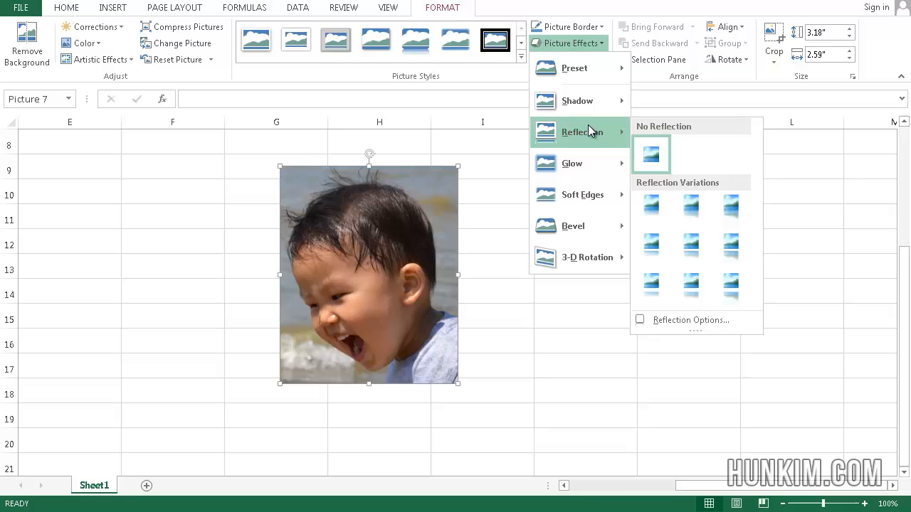
pyautogui.moveTo(533, 45)
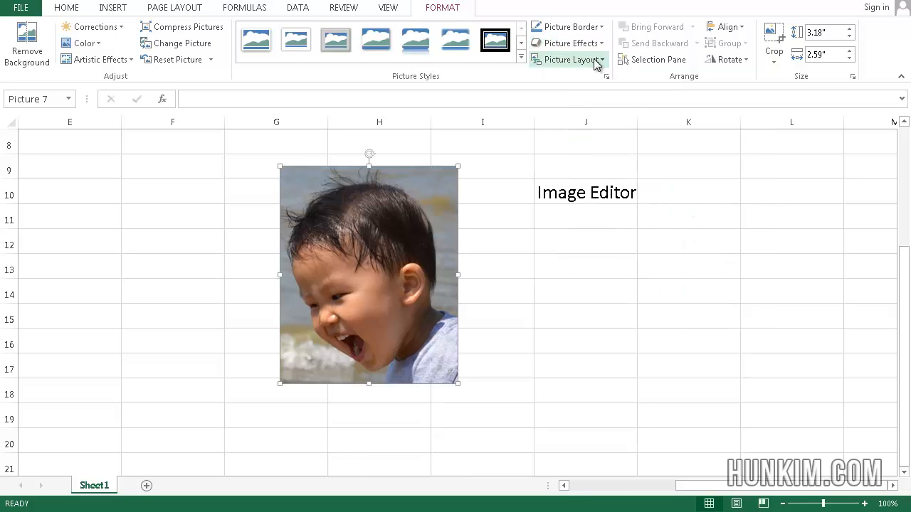
pyautogui.click(569, 59)
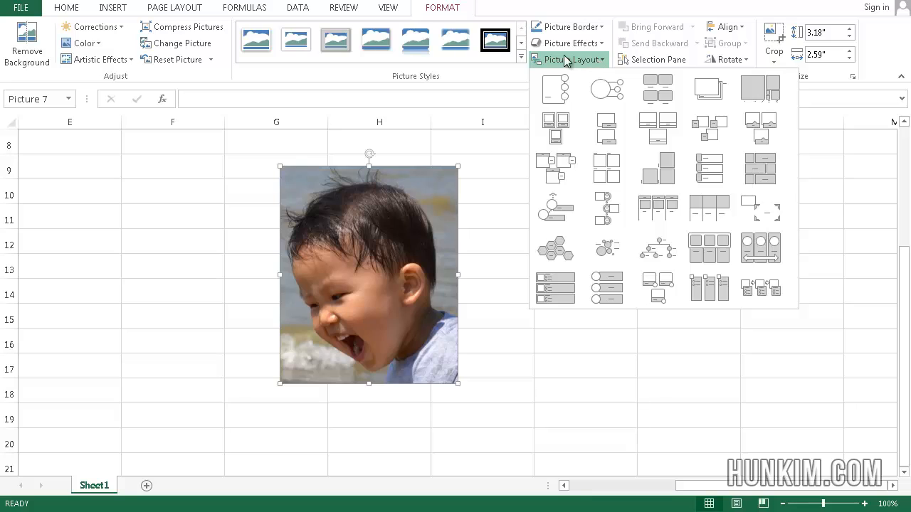
pyautogui.moveTo(579, 68)
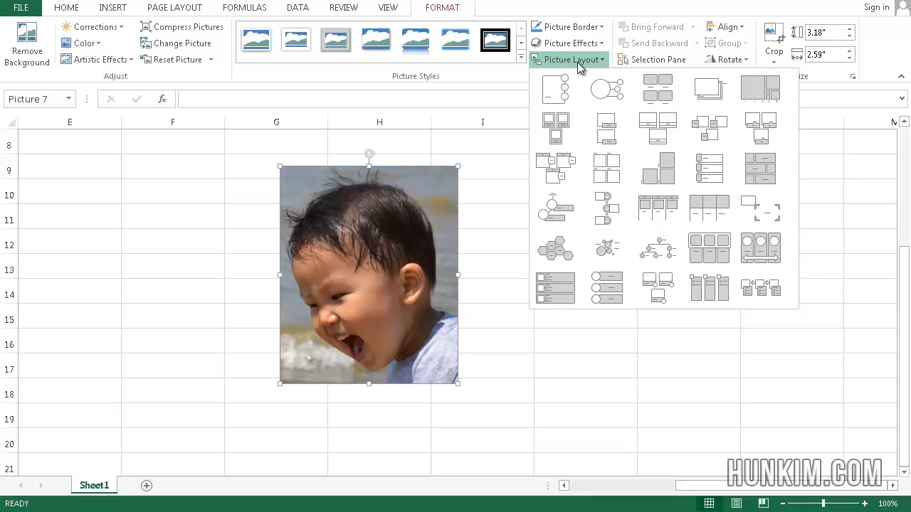
pyautogui.click(555, 89)
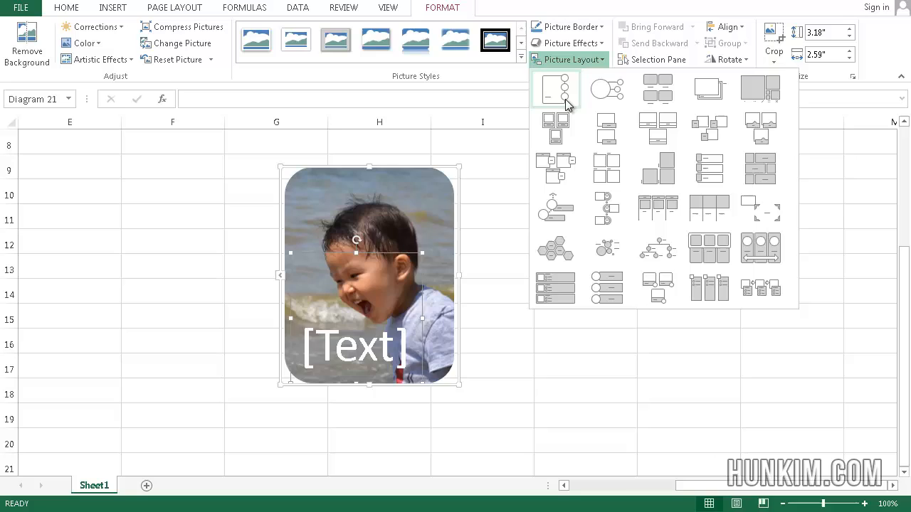
pyautogui.click(606, 128)
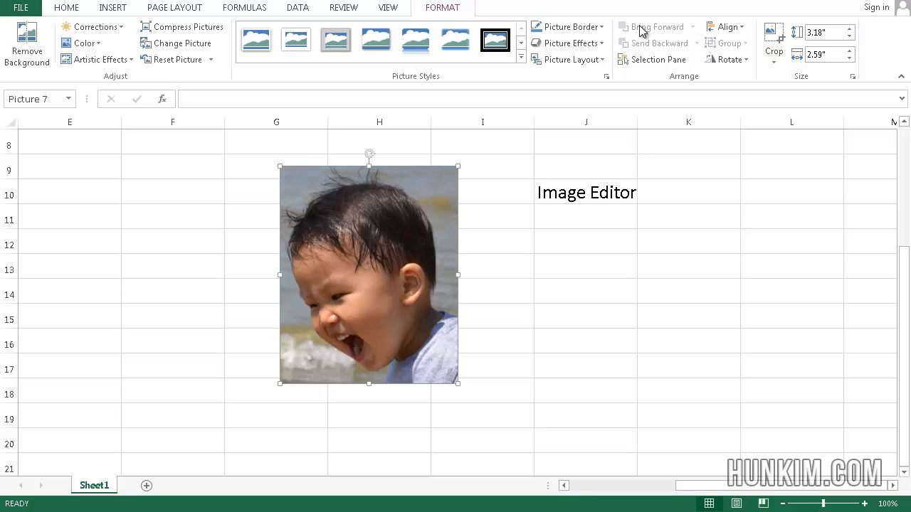
pyautogui.moveTo(672, 57)
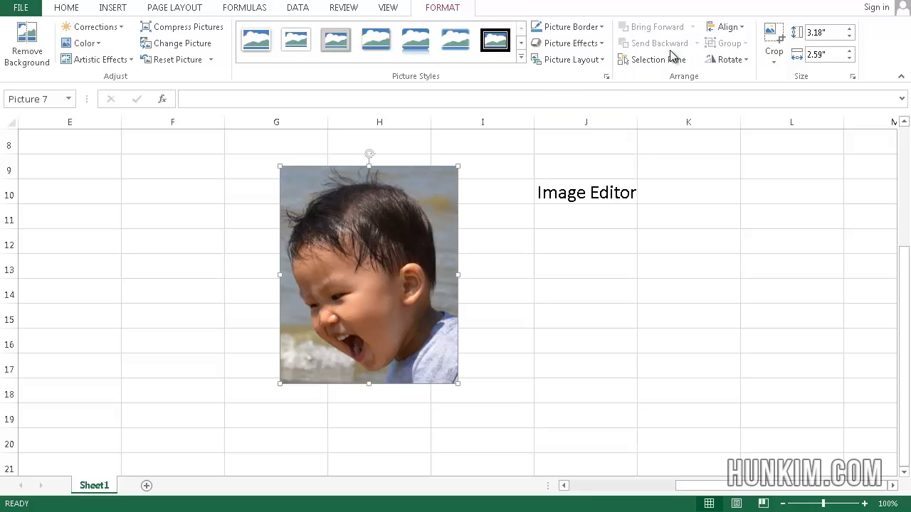
pyautogui.click(726, 59)
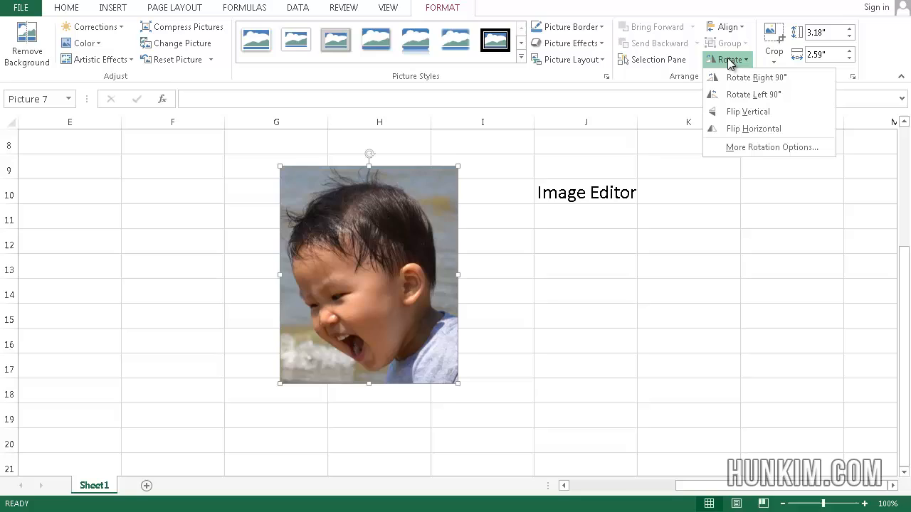
pyautogui.moveTo(762, 148)
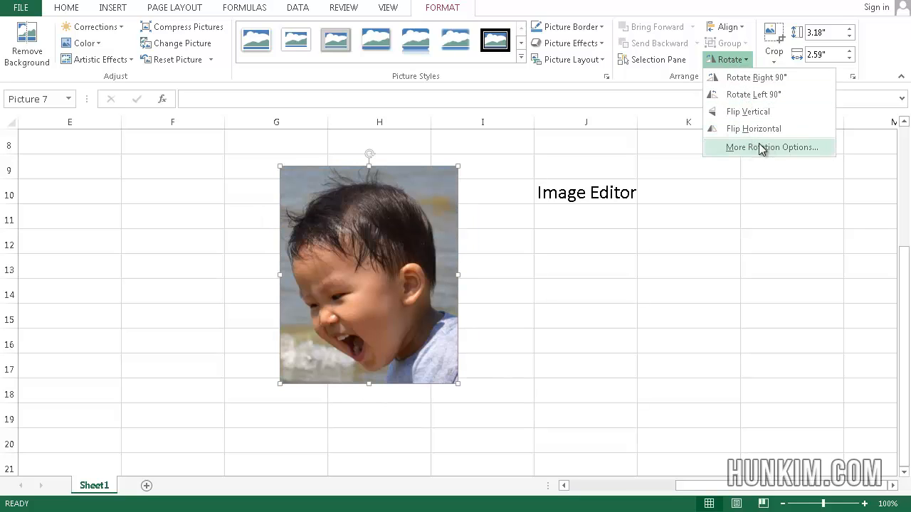
pyautogui.click(753, 129)
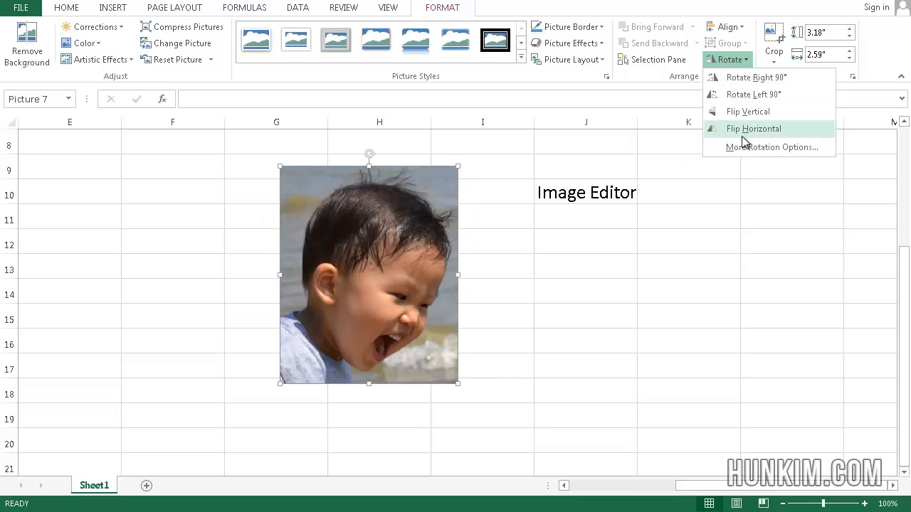
pyautogui.click(753, 128)
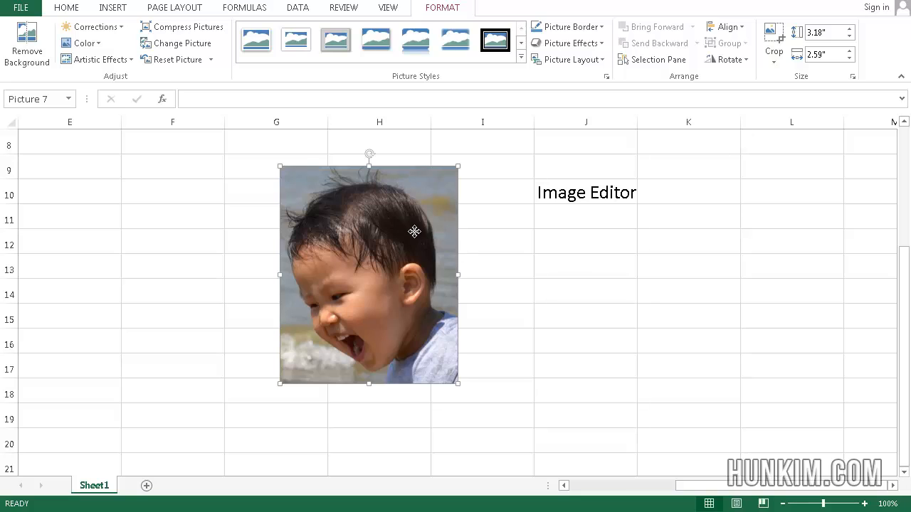
pyautogui.moveTo(400, 148)
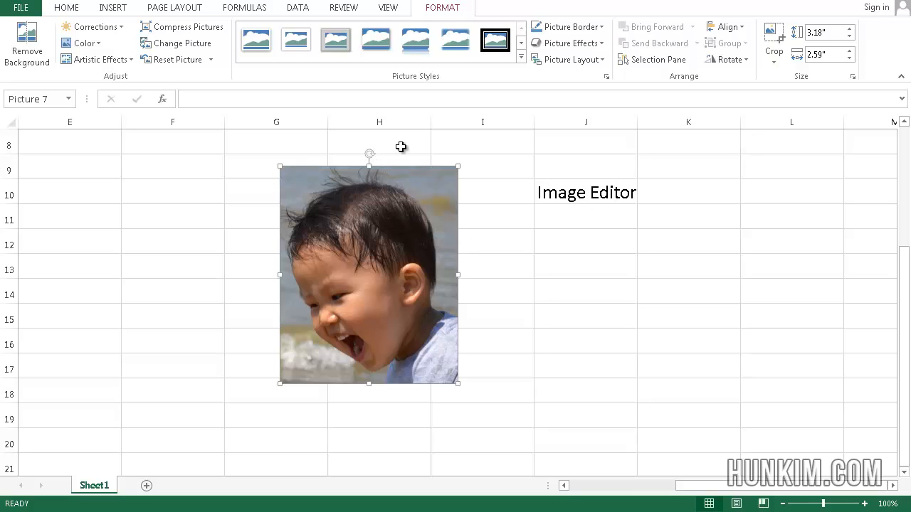
# Scroll to the top rows, switch to Home, and nudge the photo while it stays upright
pyautogui.moveTo(368, 154); pyautogui.dragTo(412, 150)
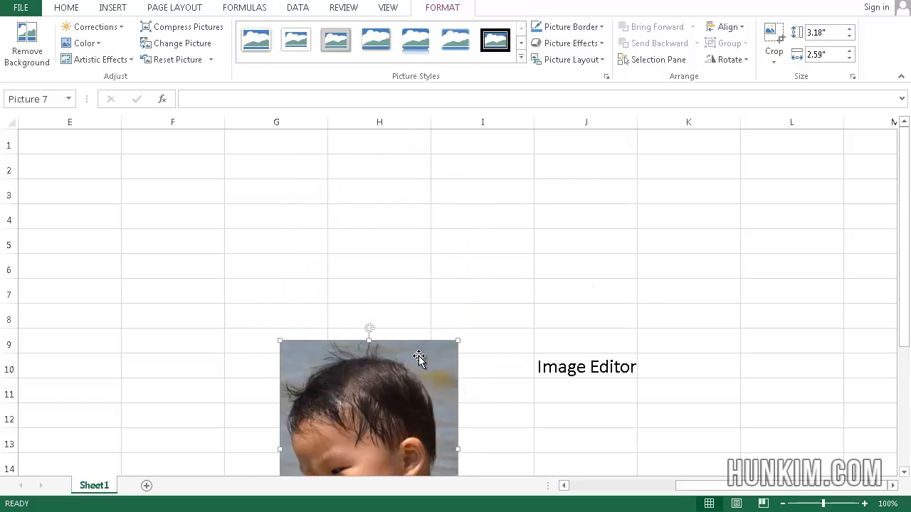
pyautogui.click(66, 8)
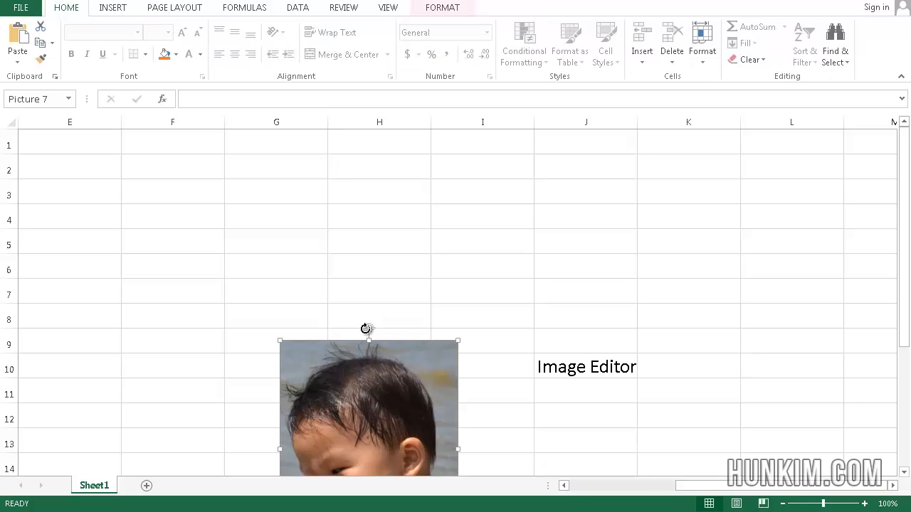
pyautogui.moveTo(366, 328); pyautogui.dragTo(484, 339)
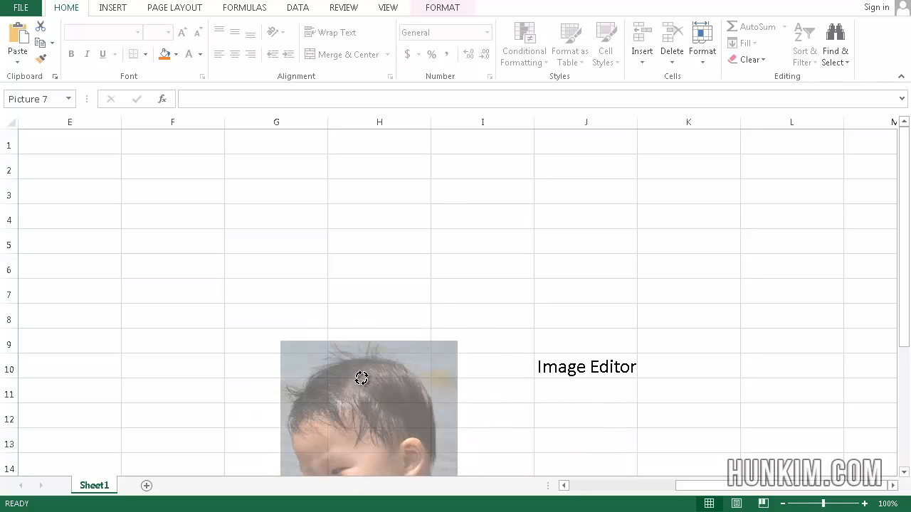
pyautogui.click(361, 268)
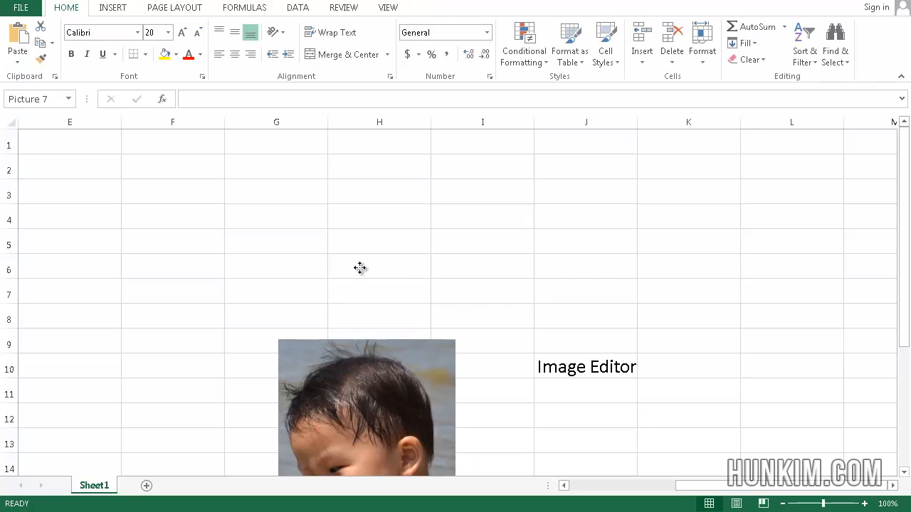